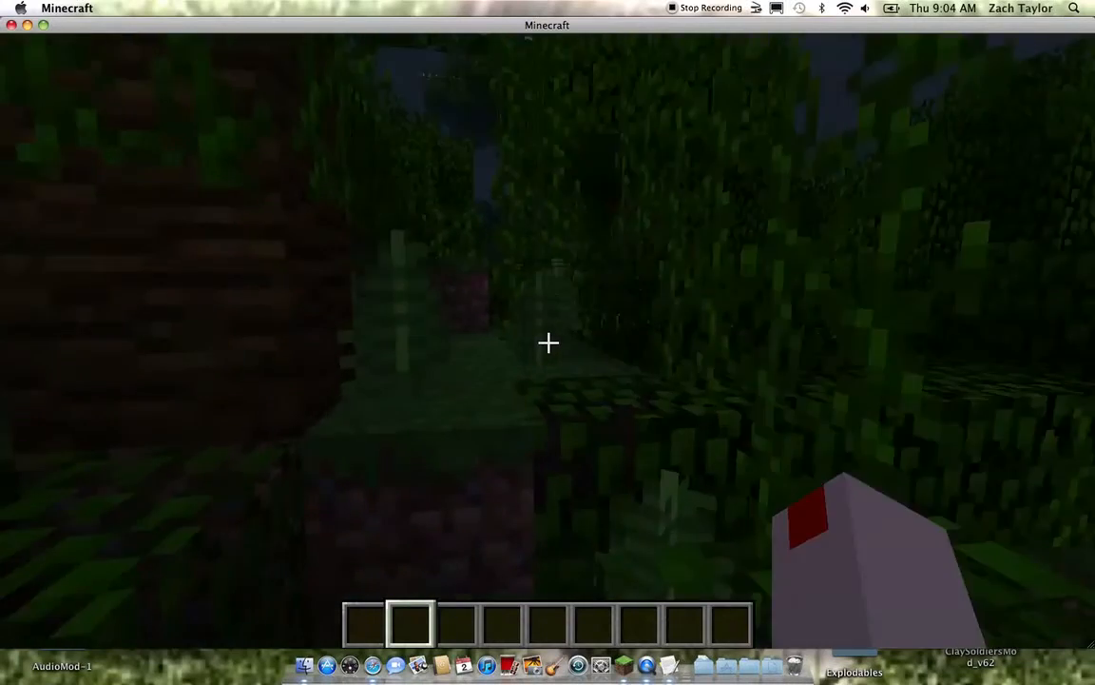
mouse_move(547, 343)
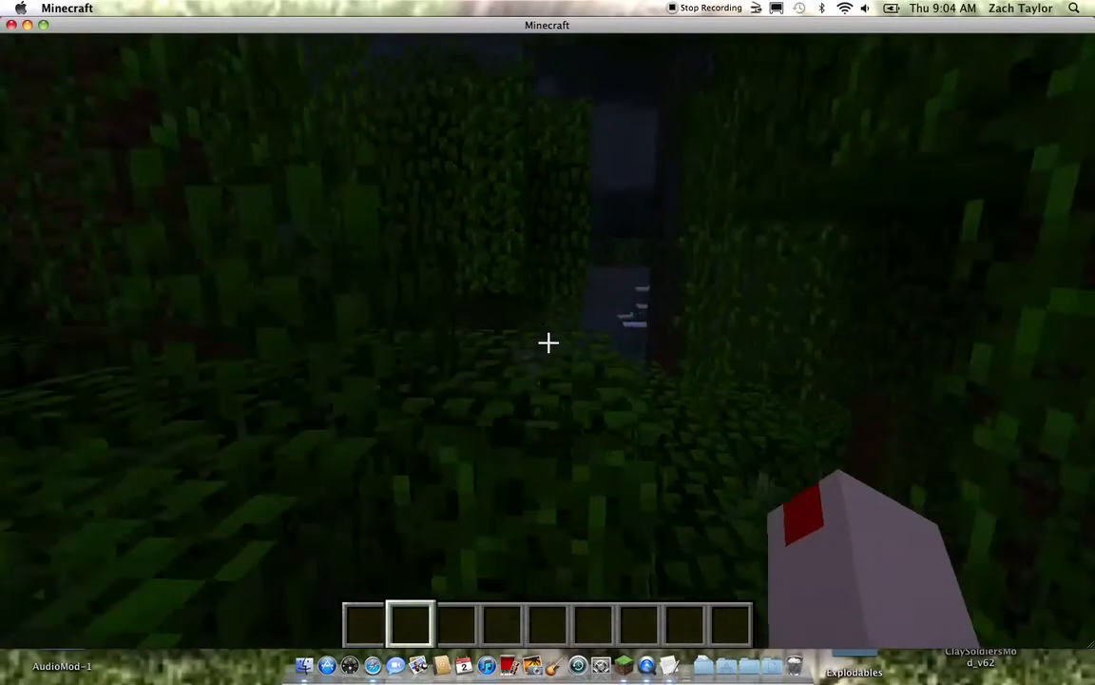
mouse_move(548, 342)
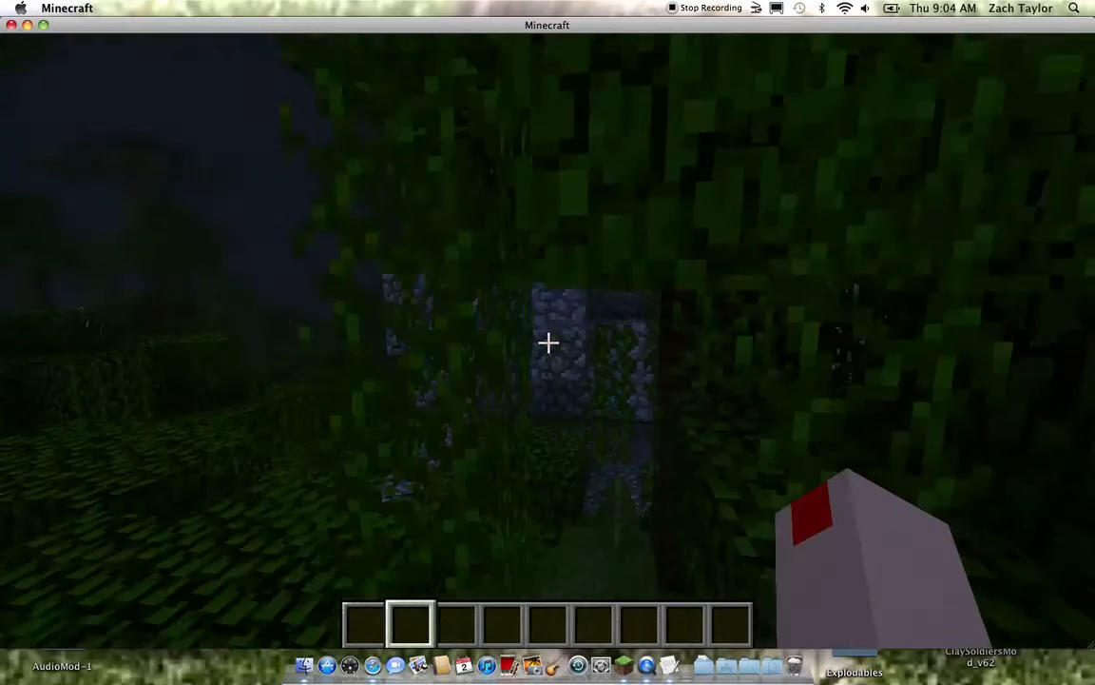
mouse_move(548, 343)
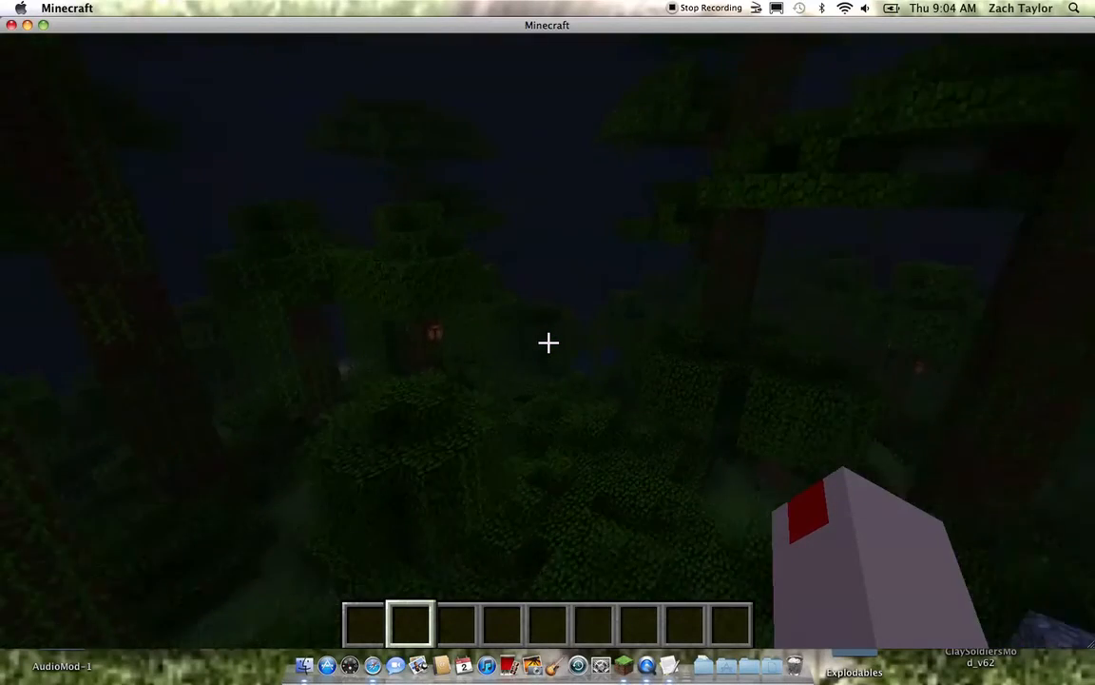
mouse_move(547, 342)
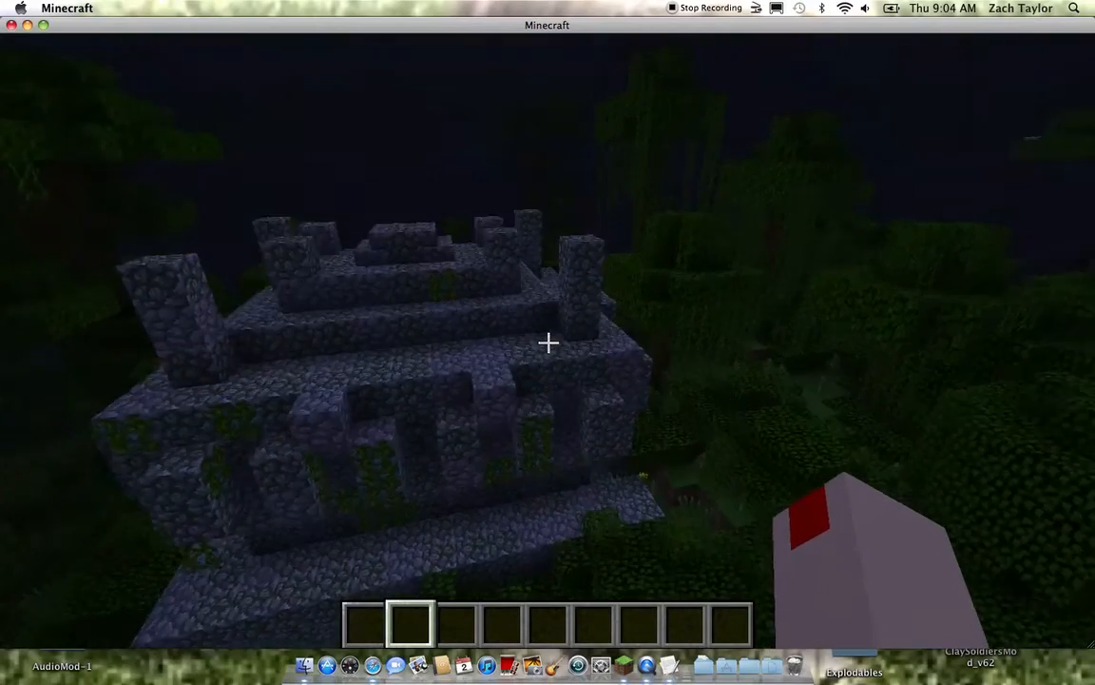
mouse_move(548, 342)
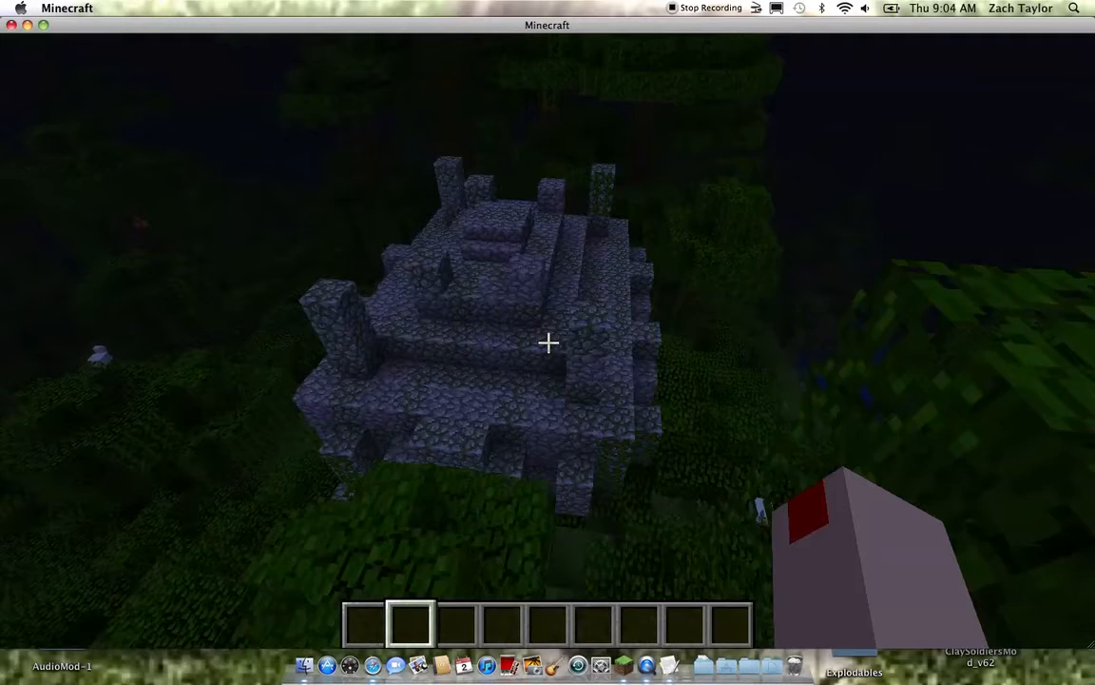
Browse the creative item catalogue, search 'e', and return to the world.
key(e)
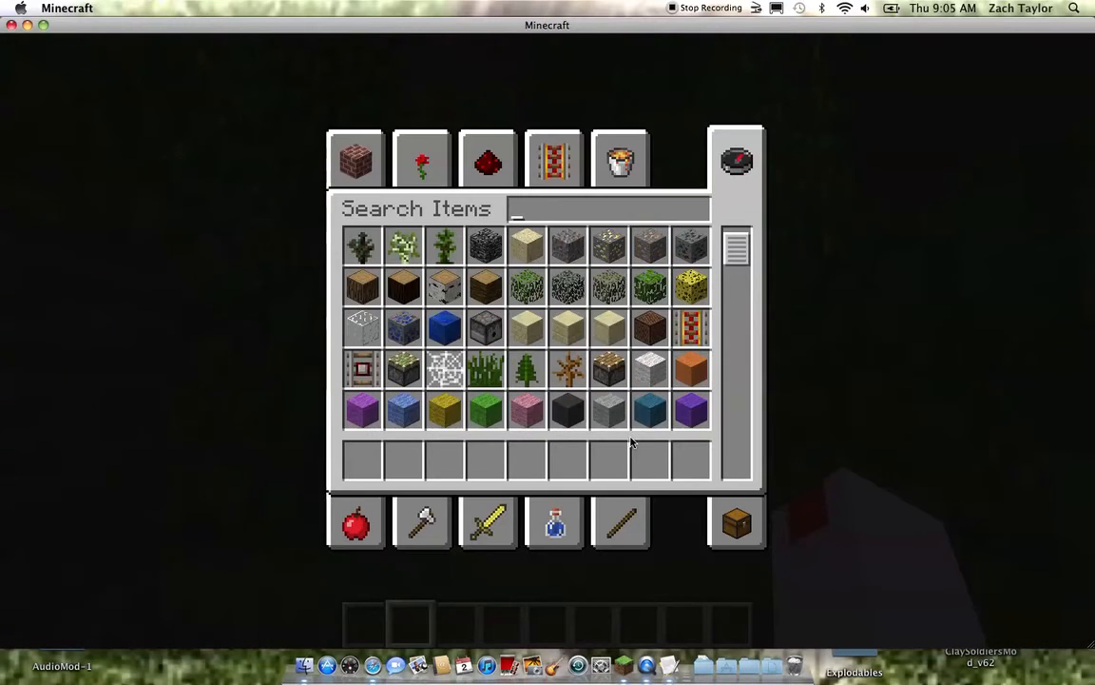
scroll(down, 3)
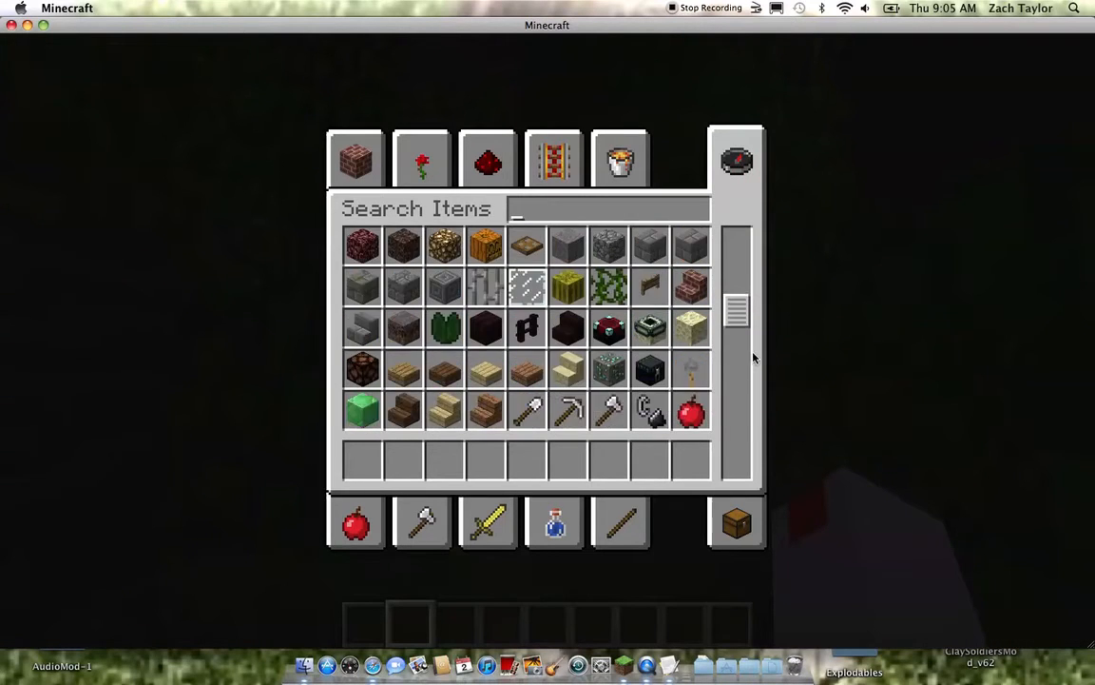
scroll(down, 3)
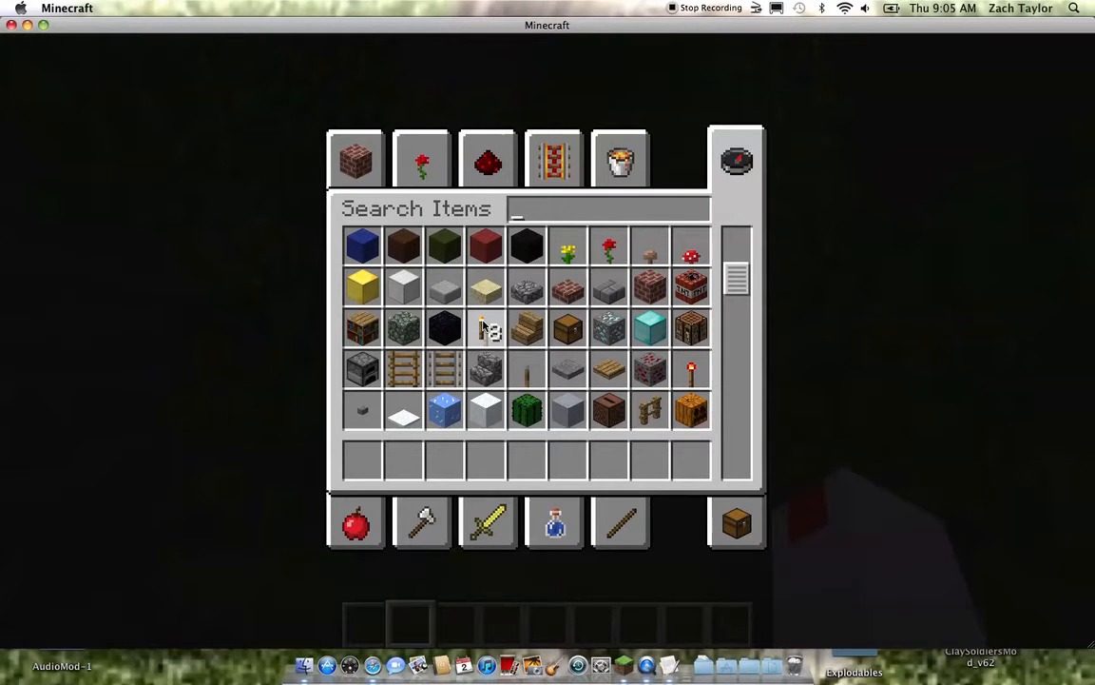
text(e)
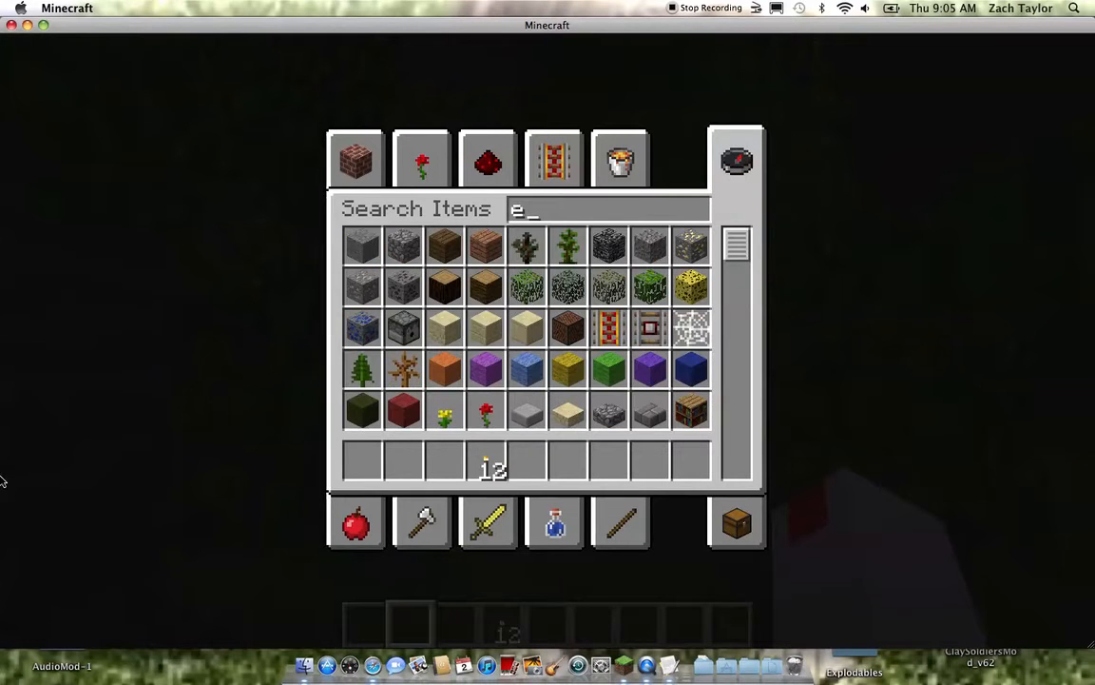
text(e)
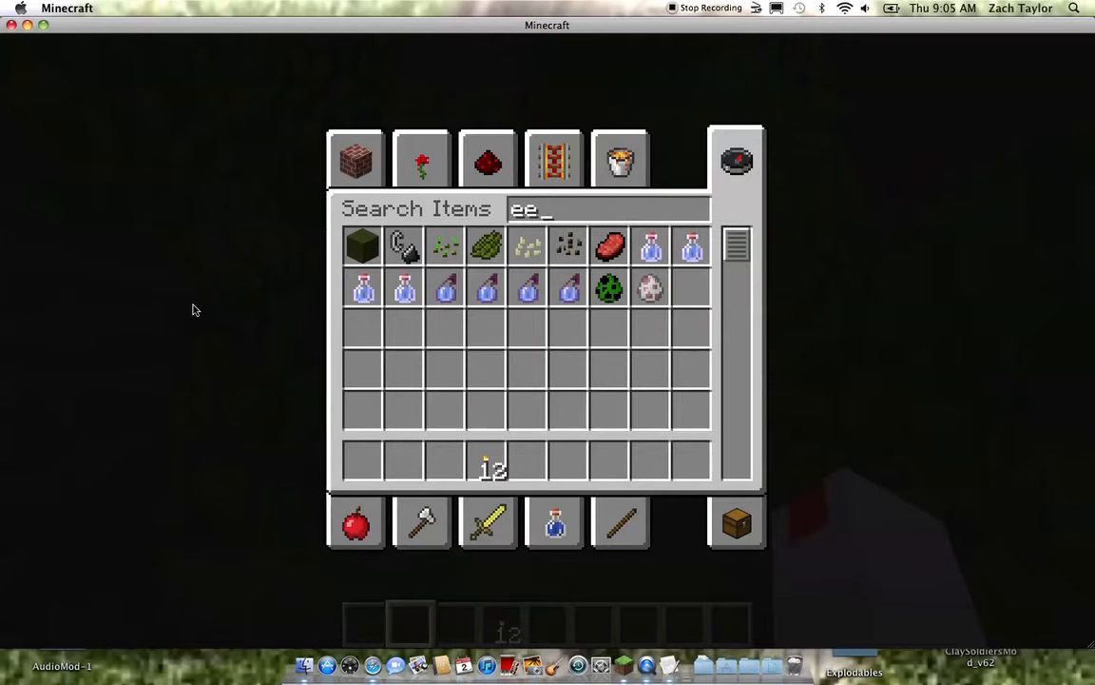
key(Escape)
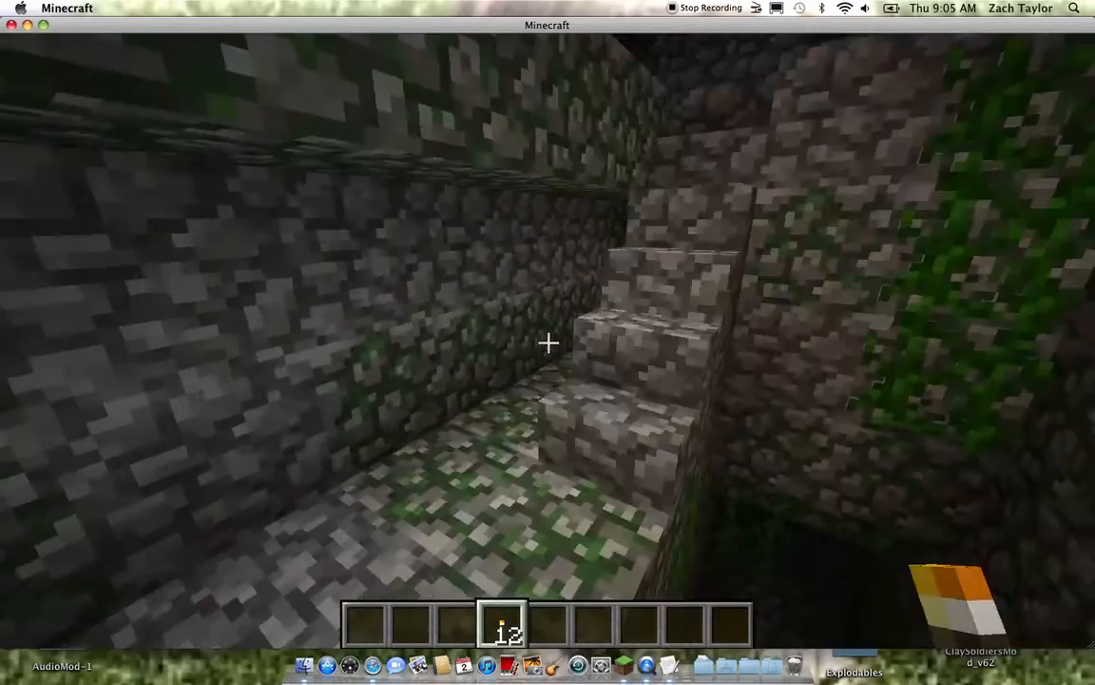
Search 'ew' in the creative catalogue, then return to the temple corridor.
key(e)
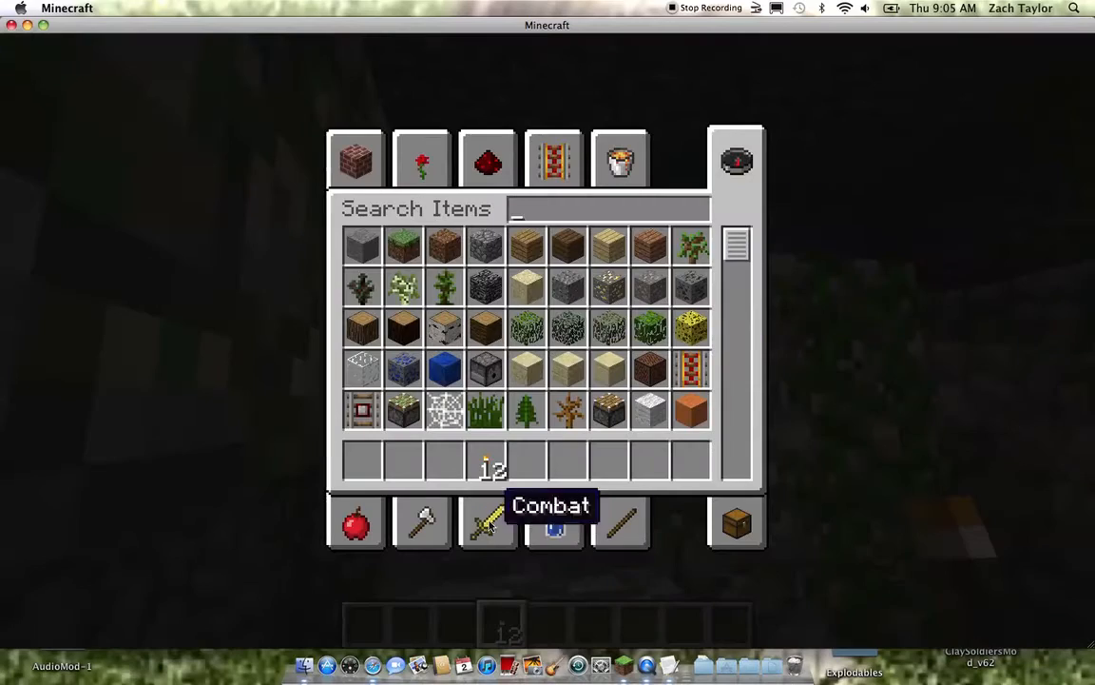
text(ew)
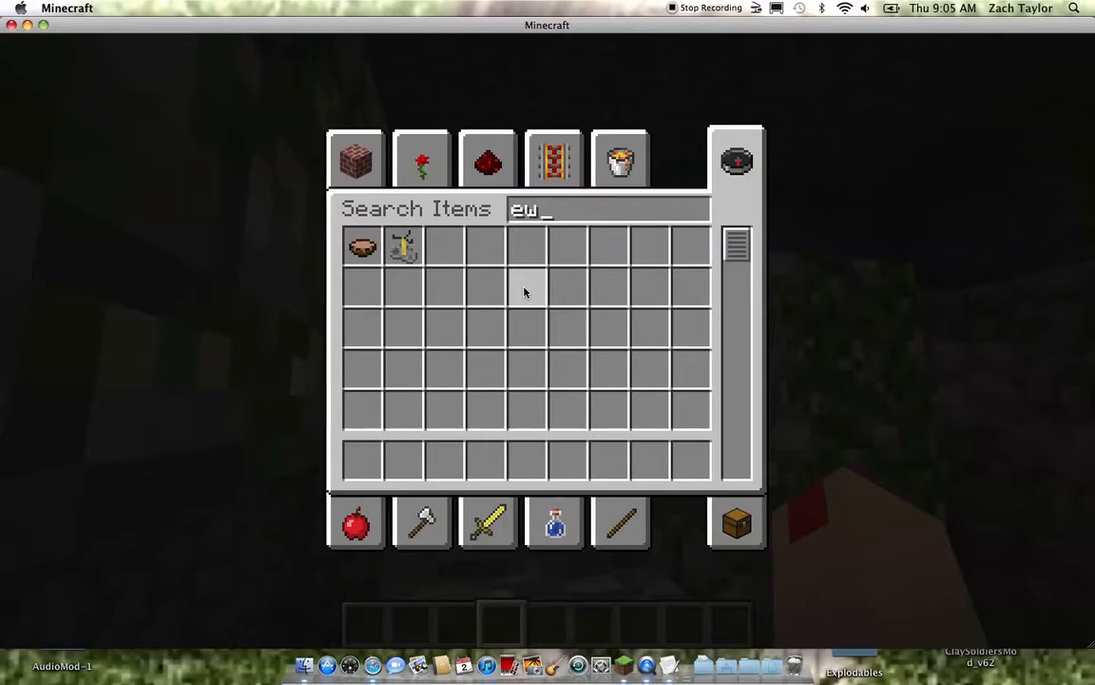
key(escape)
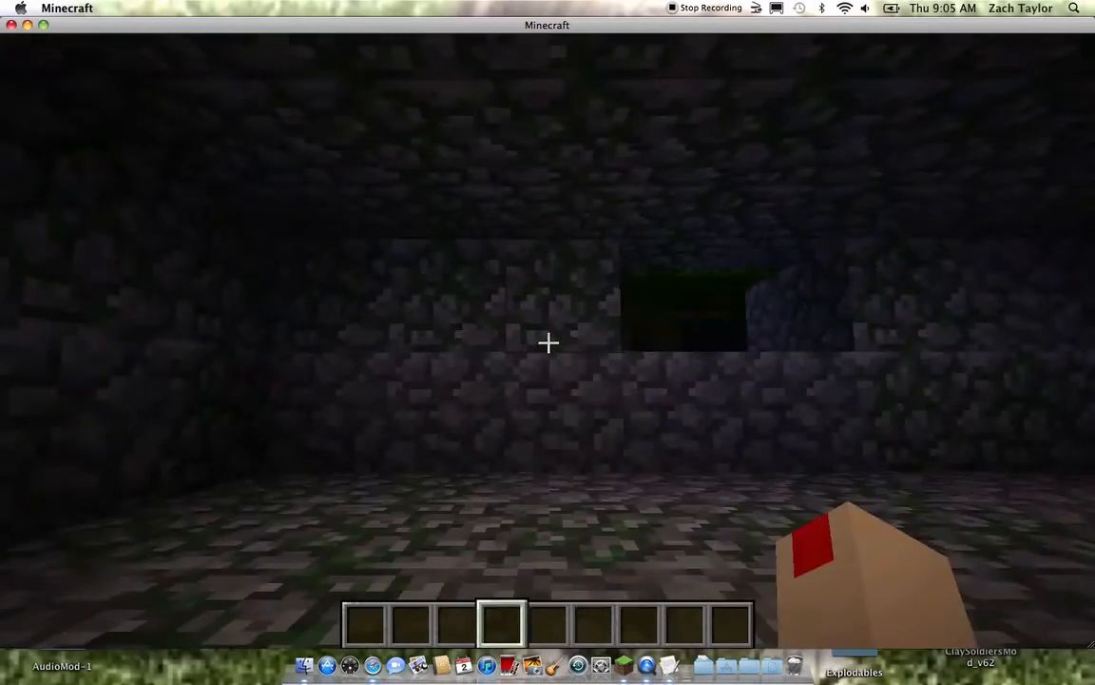
mouse_move(547, 343)
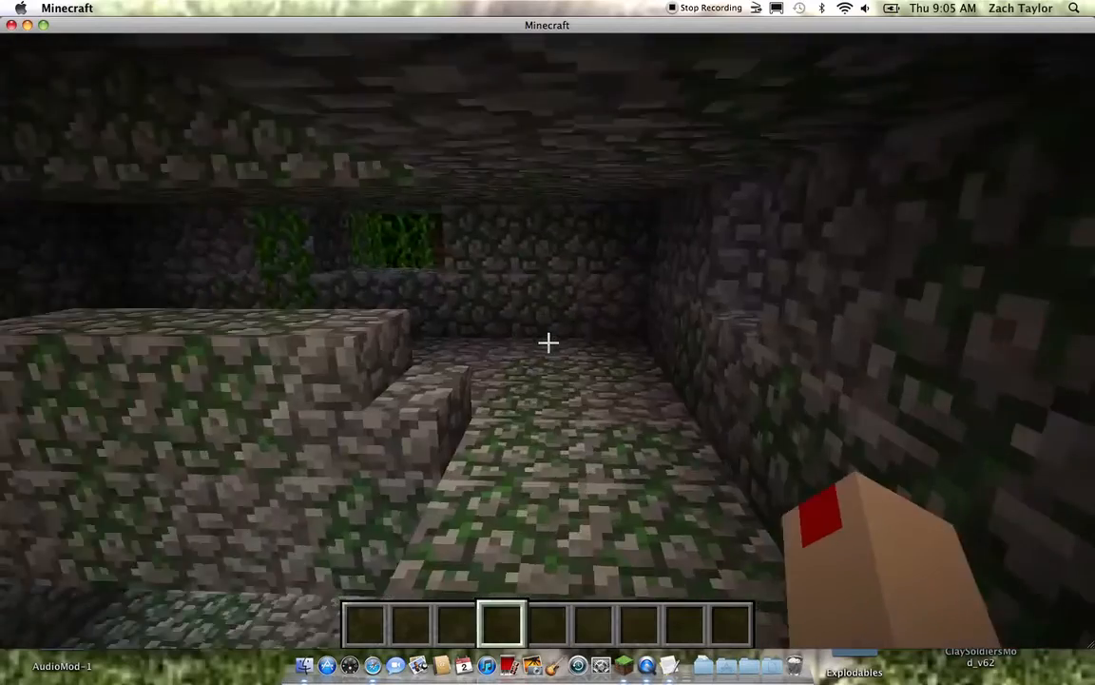
mouse_move(548, 342)
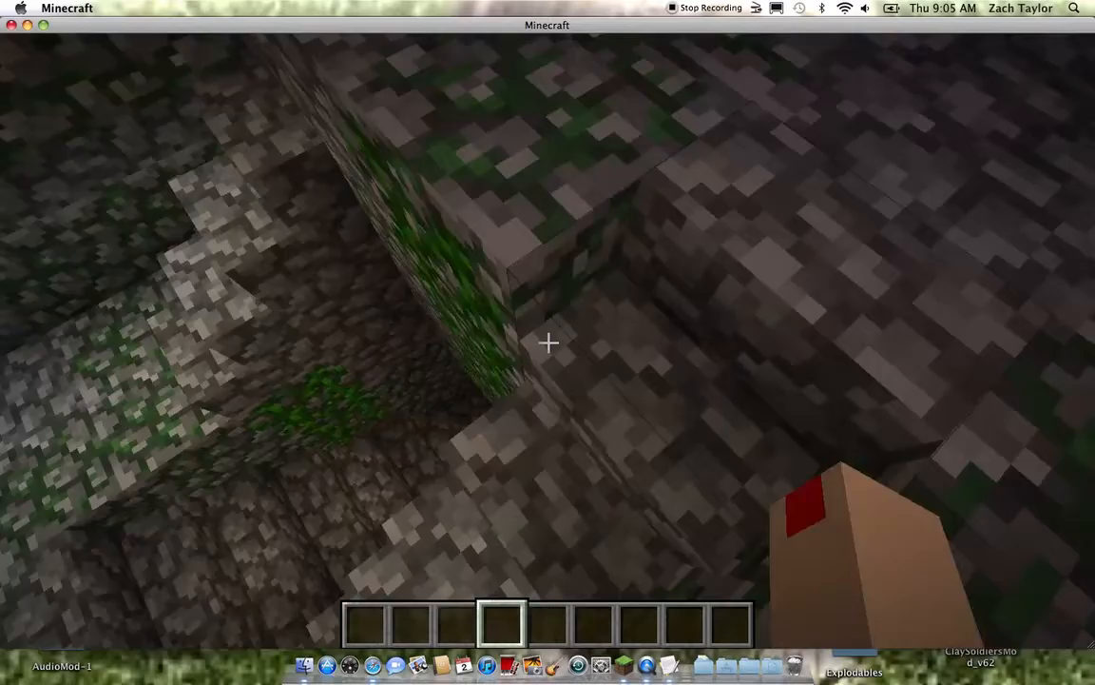
mouse_move(548, 343)
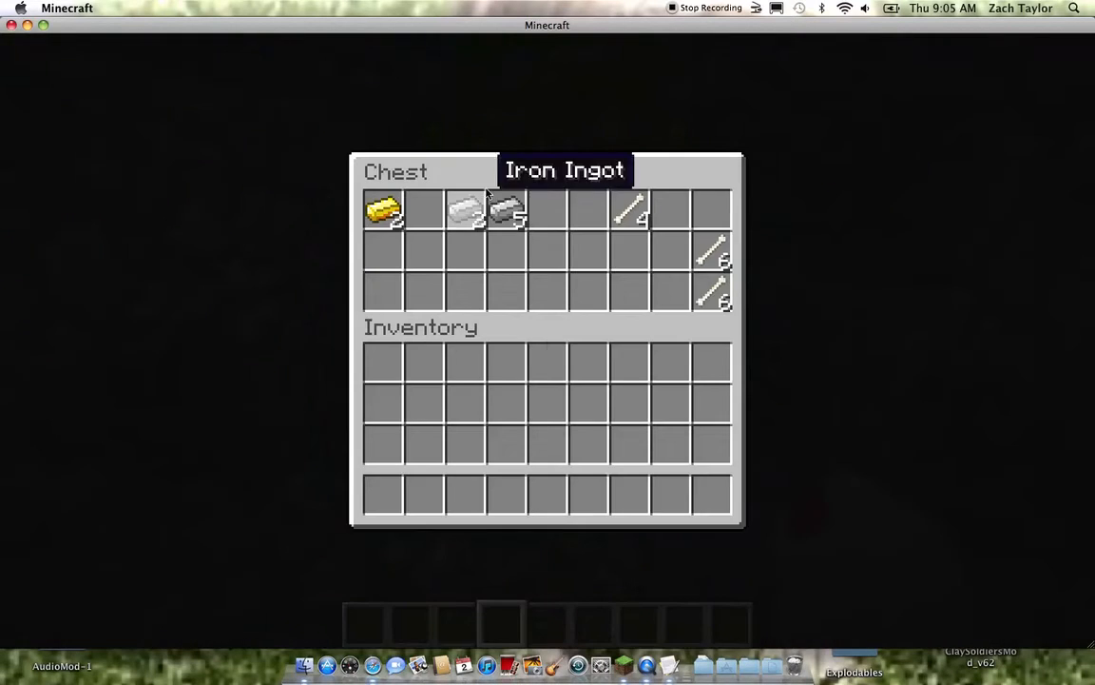
Leave the temple chest and return to the dark chamber.
key(Escape)
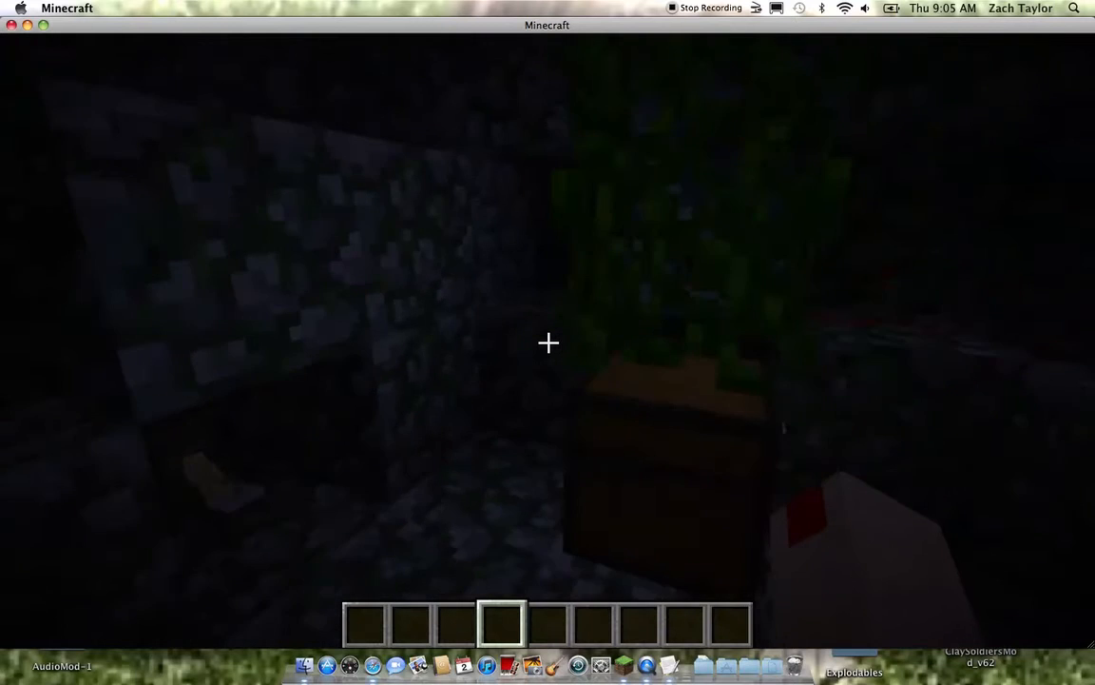
mouse_move(547, 342)
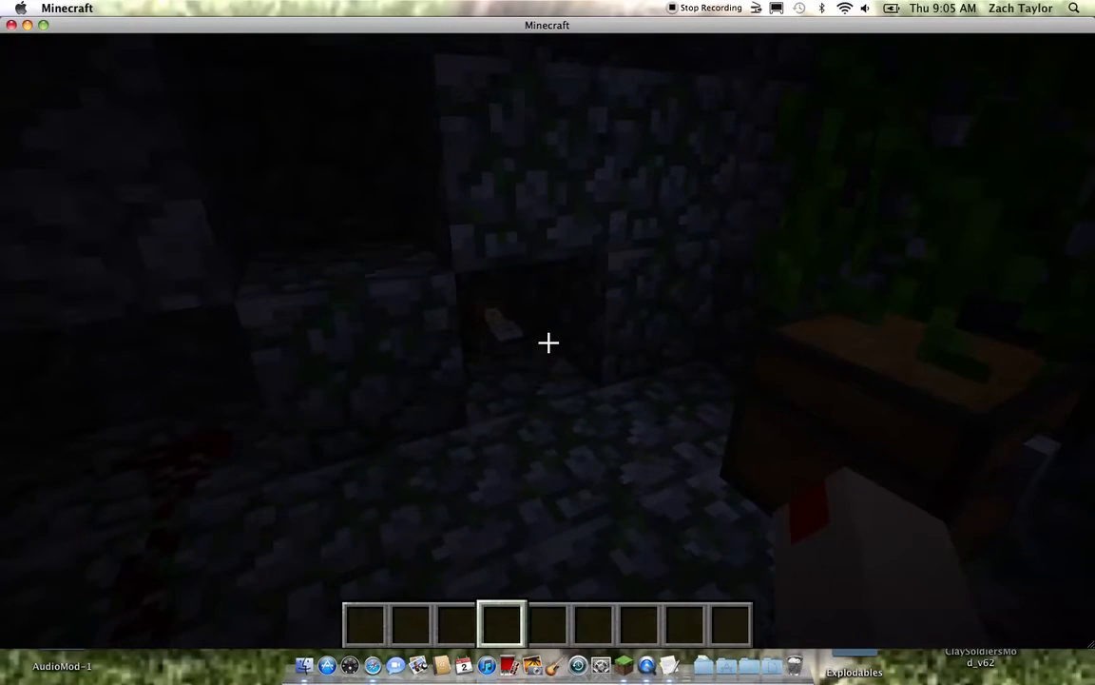
mouse_move(548, 343)
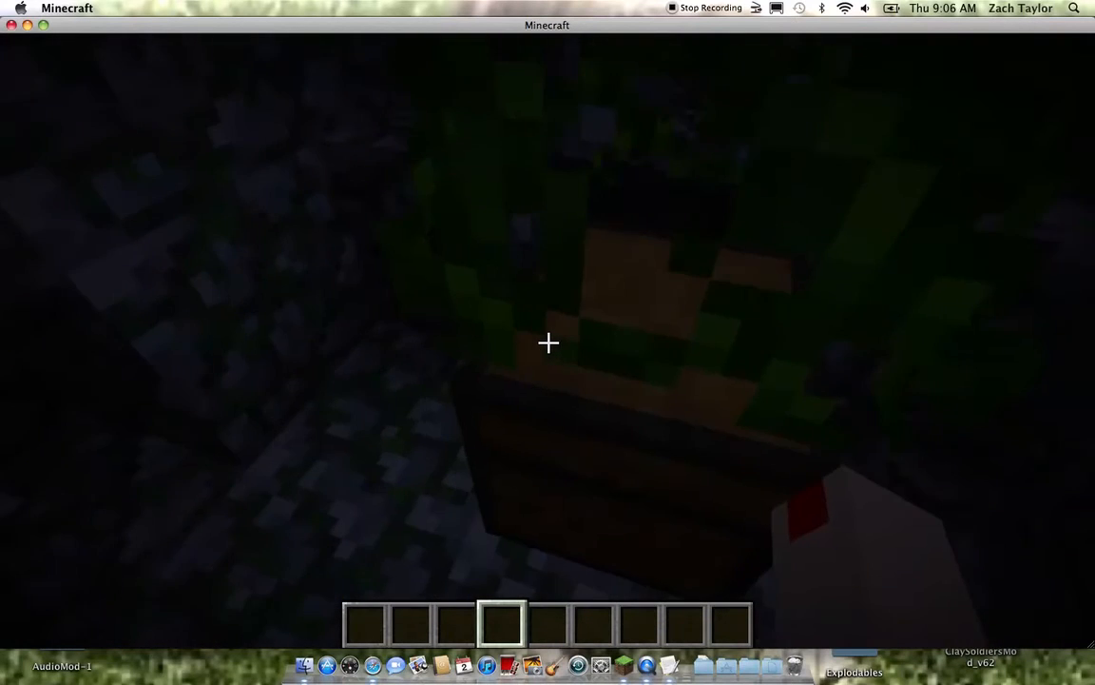
mouse_move(548, 342)
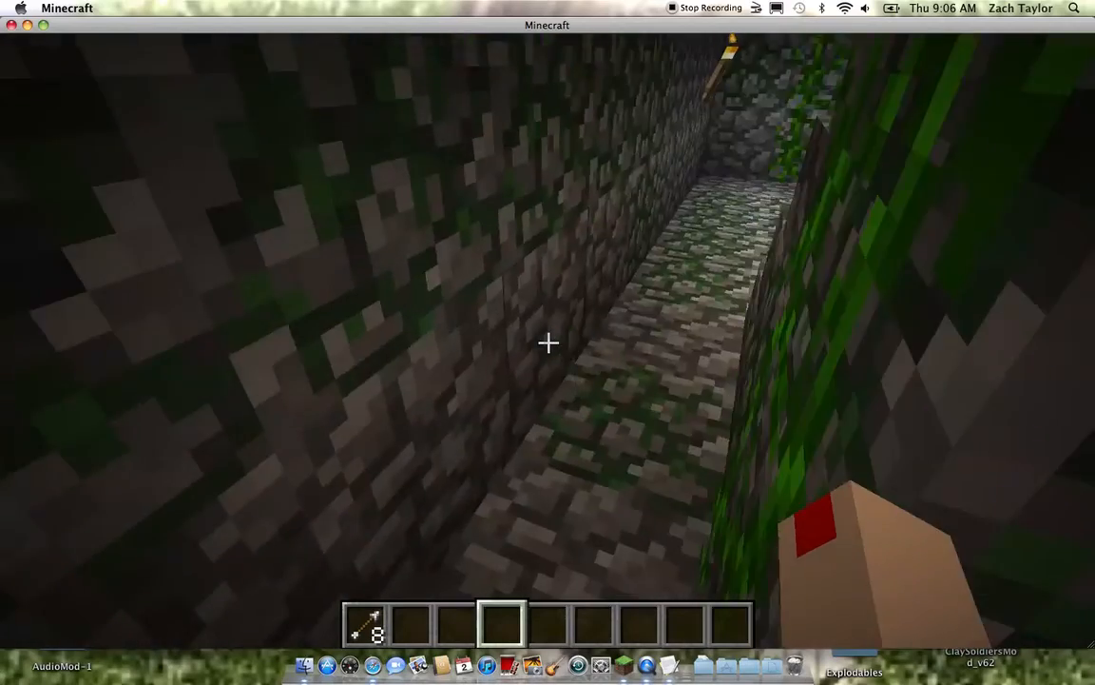
mouse_move(547, 342)
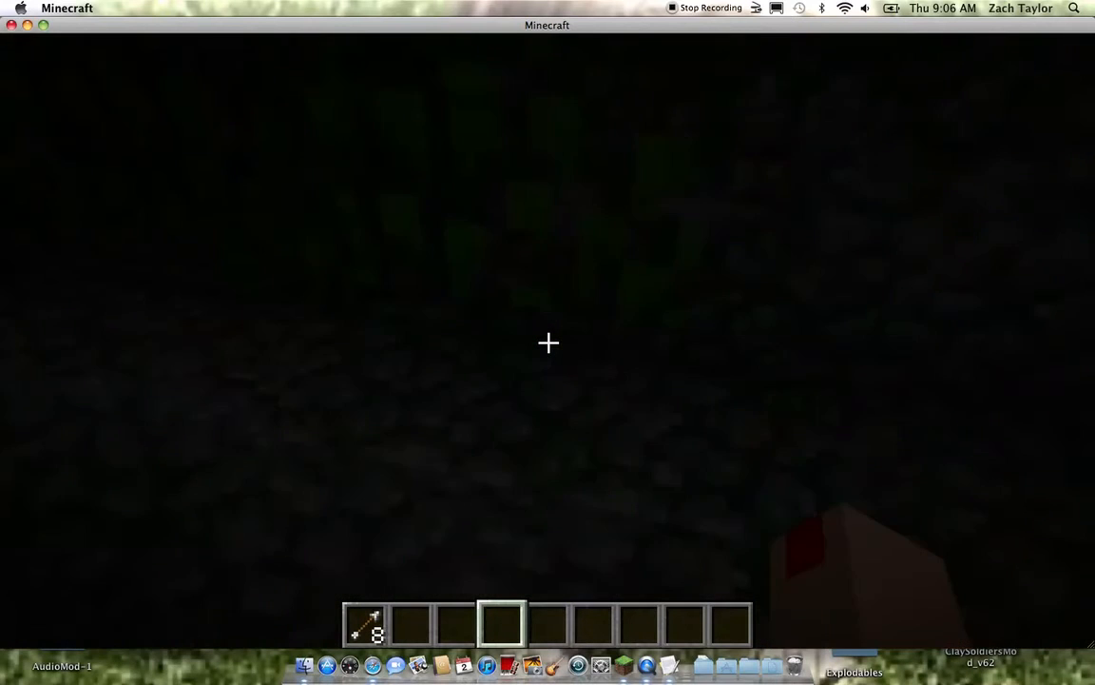
mouse_move(548, 343)
text(ed)
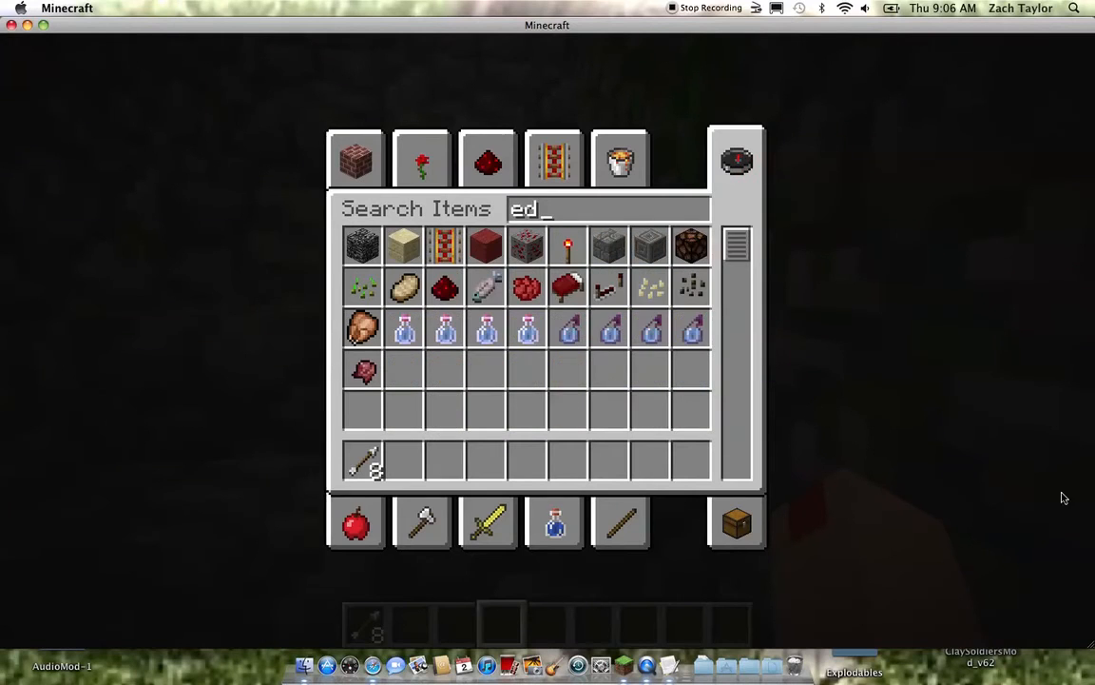
Leave the item search, check the chest of bones and gold, and resume exploring.
key(Escape)
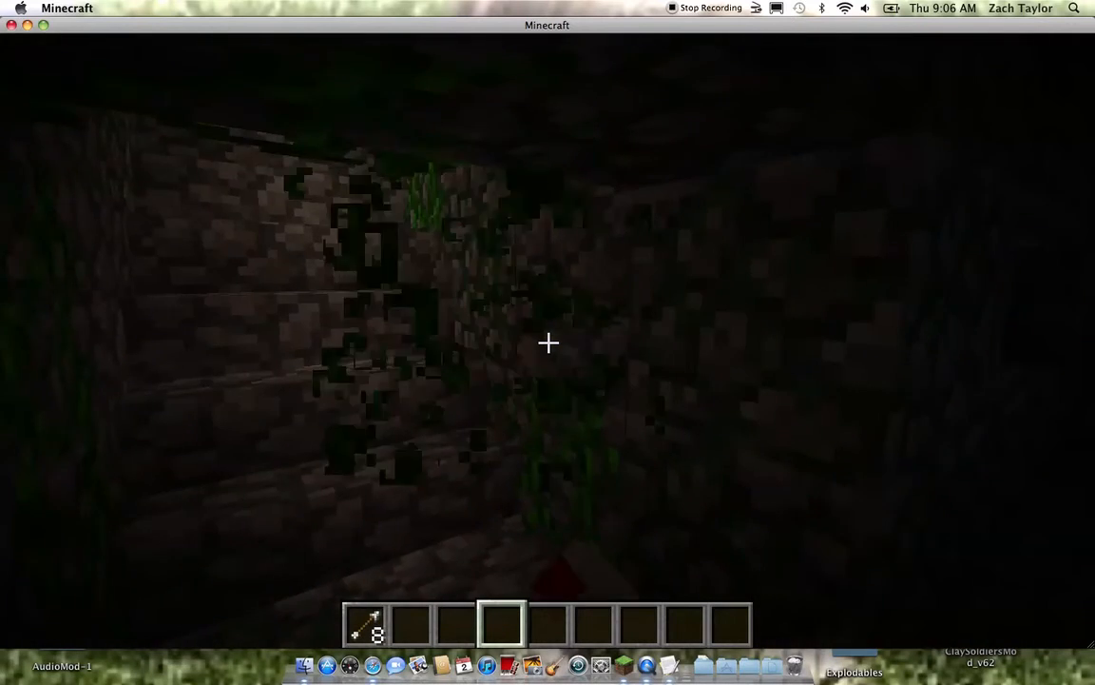
mouse_move(547, 343)
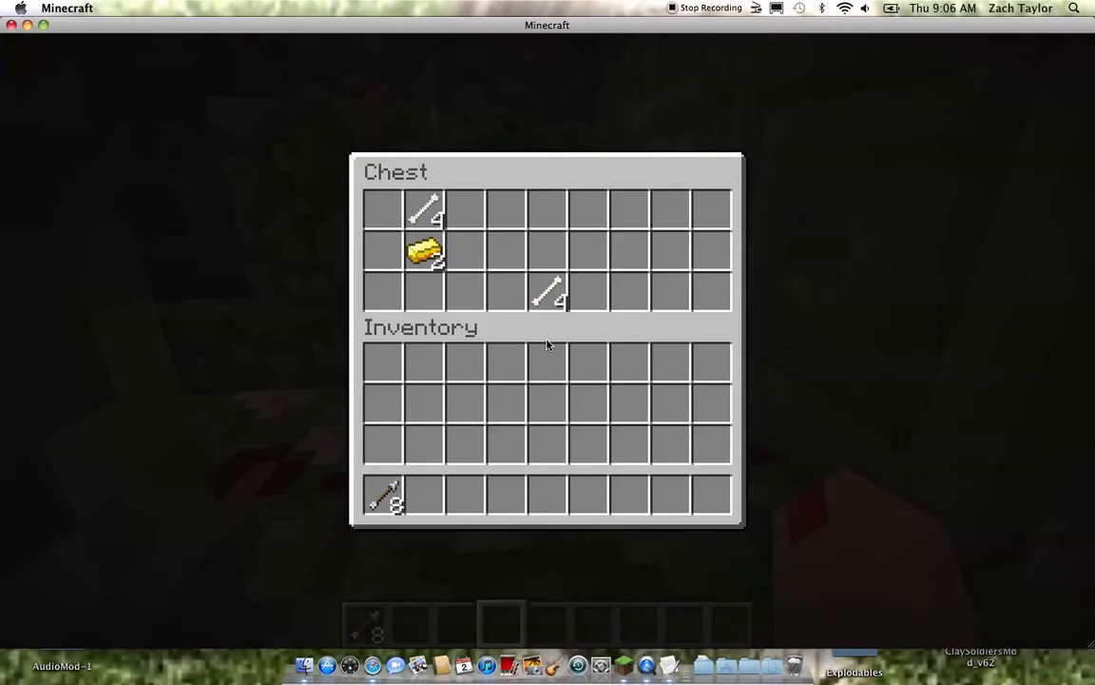
key(Escape)
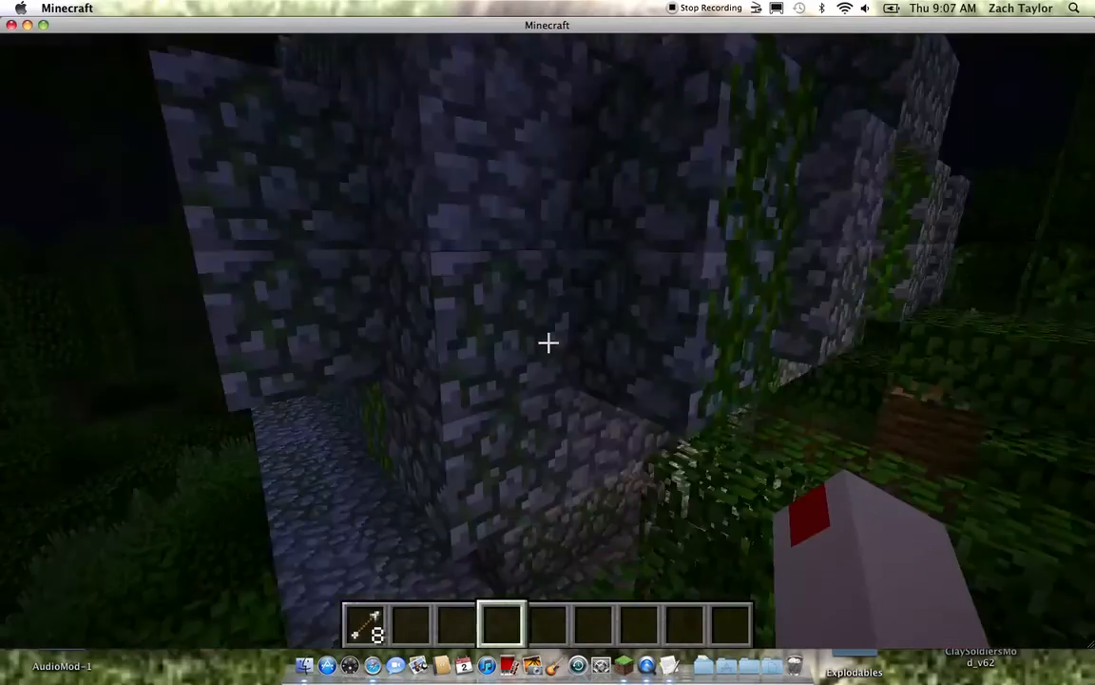
mouse_move(547, 342)
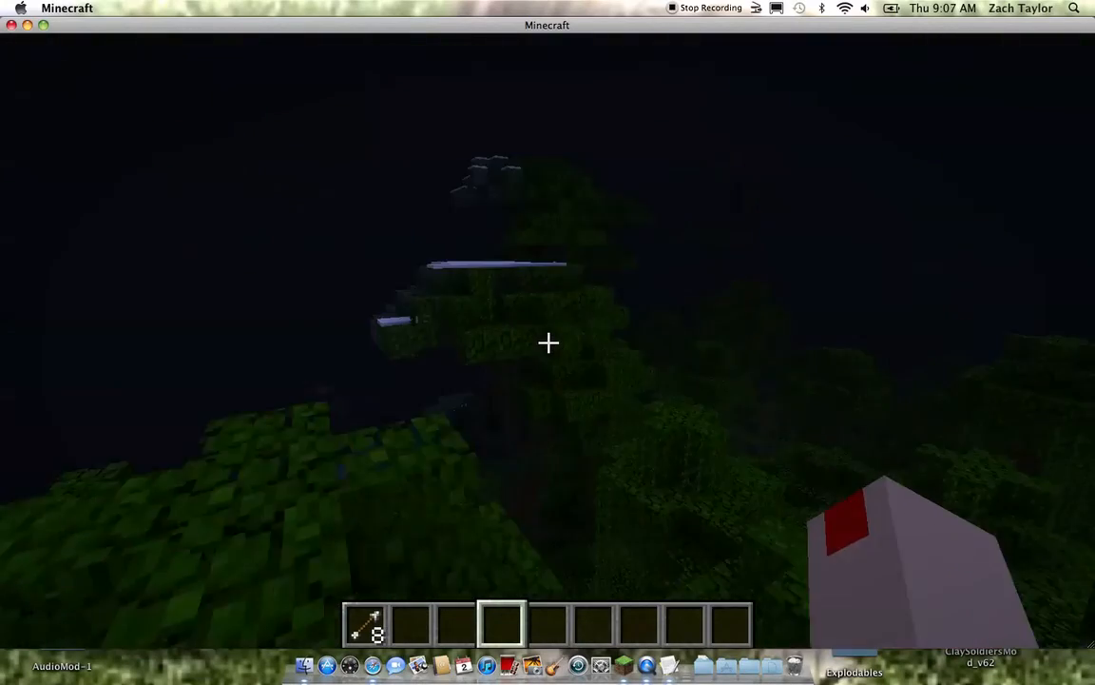
mouse_move(547, 342)
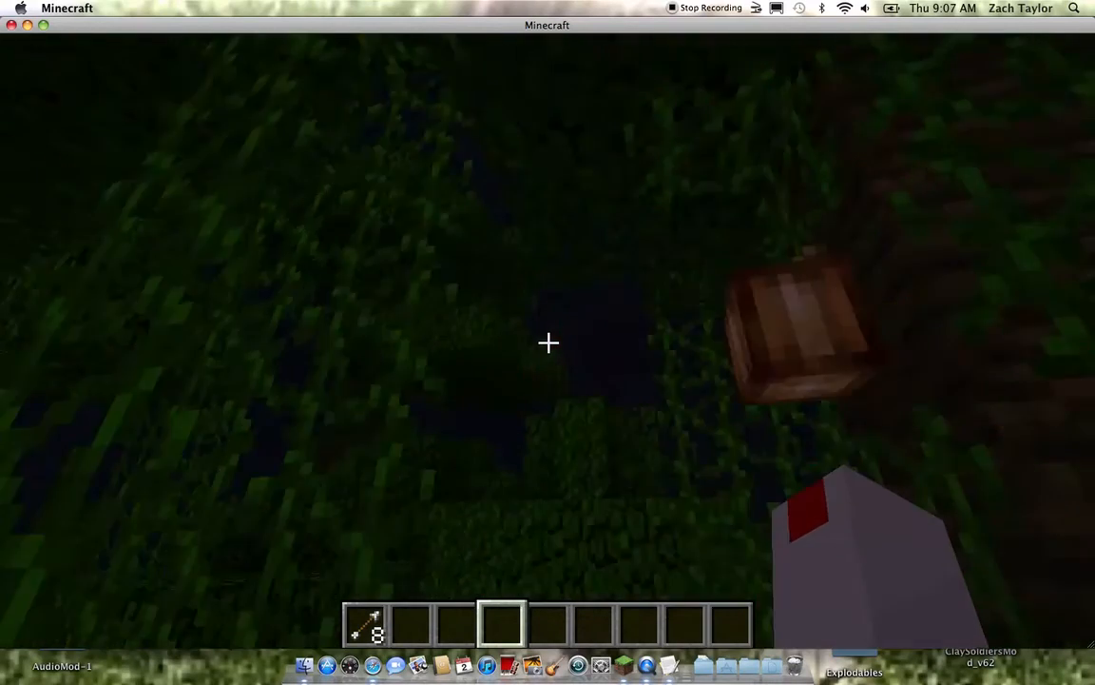
mouse_move(548, 342)
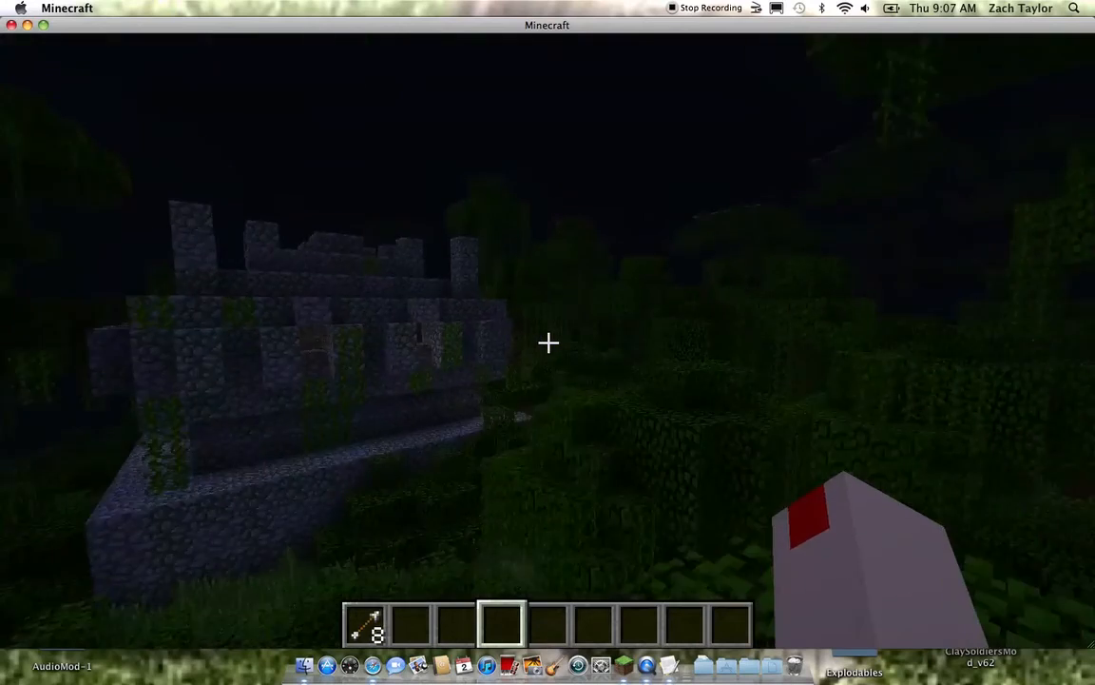
mouse_move(547, 343)
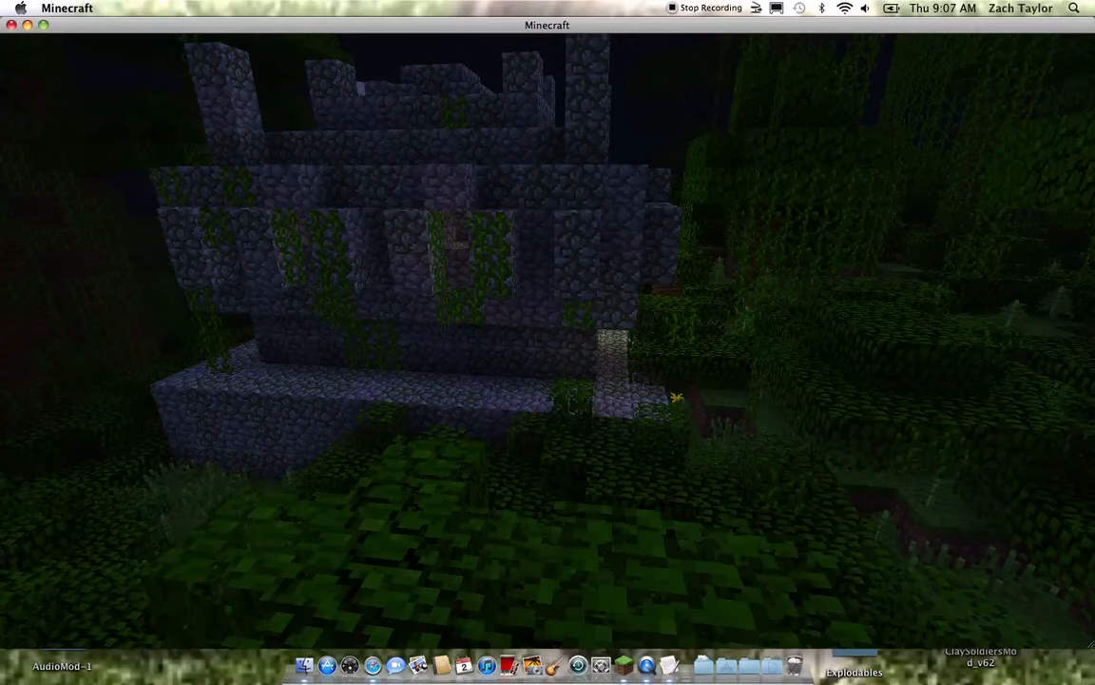
mouse_move(548, 342)
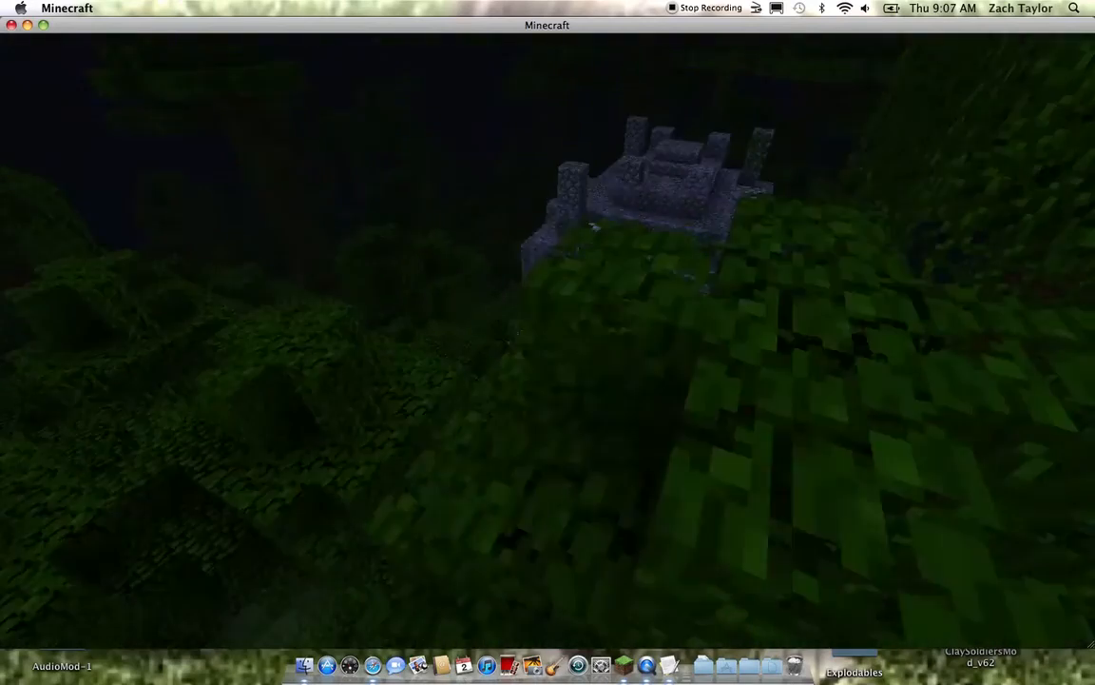
mouse_move(547, 343)
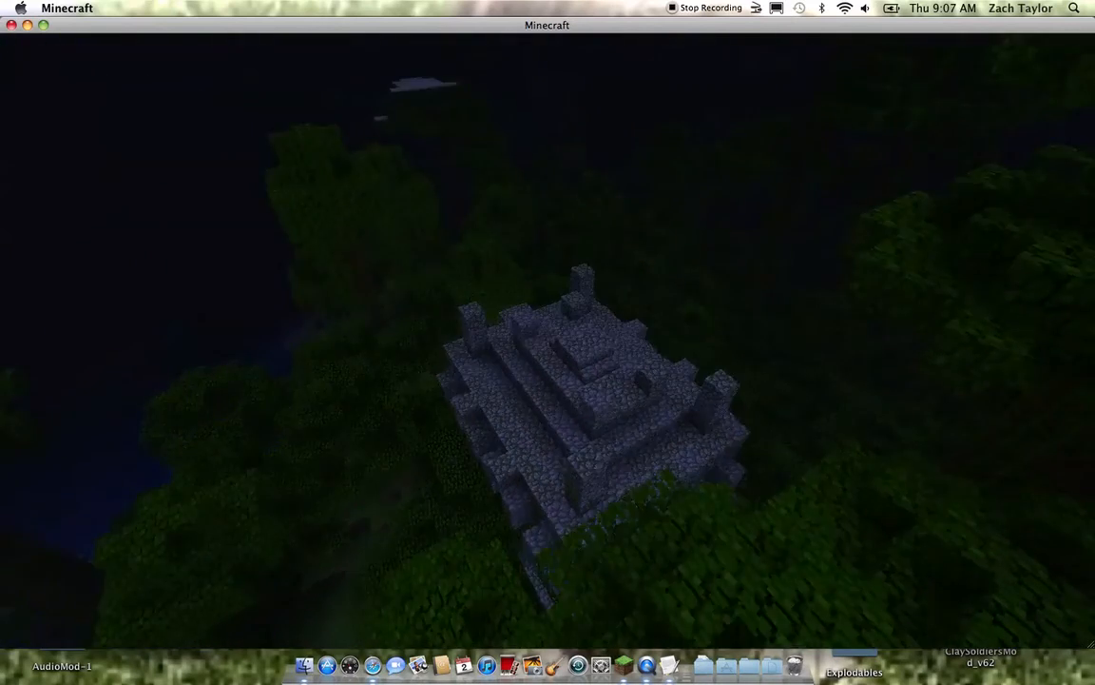
mouse_move(548, 380)
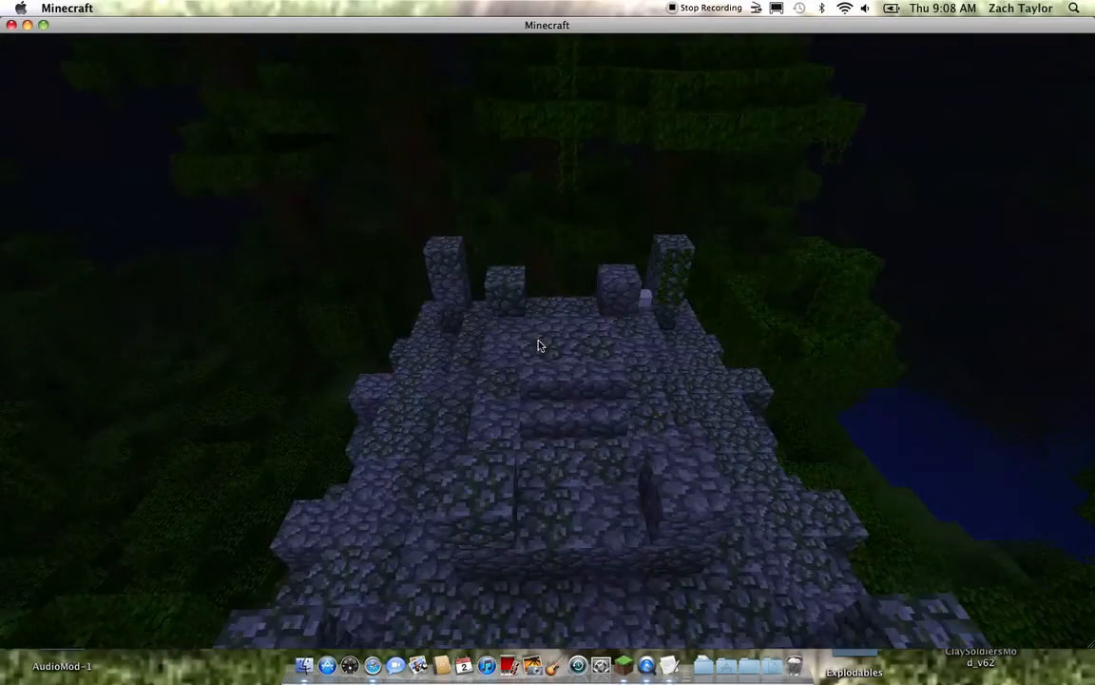
mouse_move(540, 346)
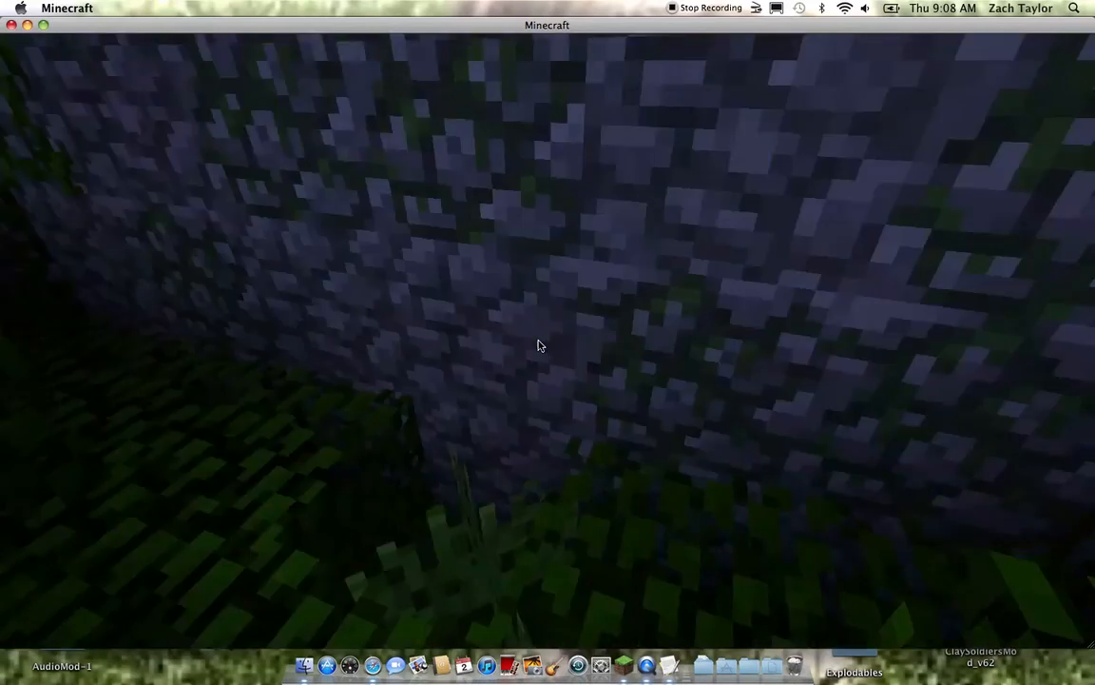
mouse_move(540, 346)
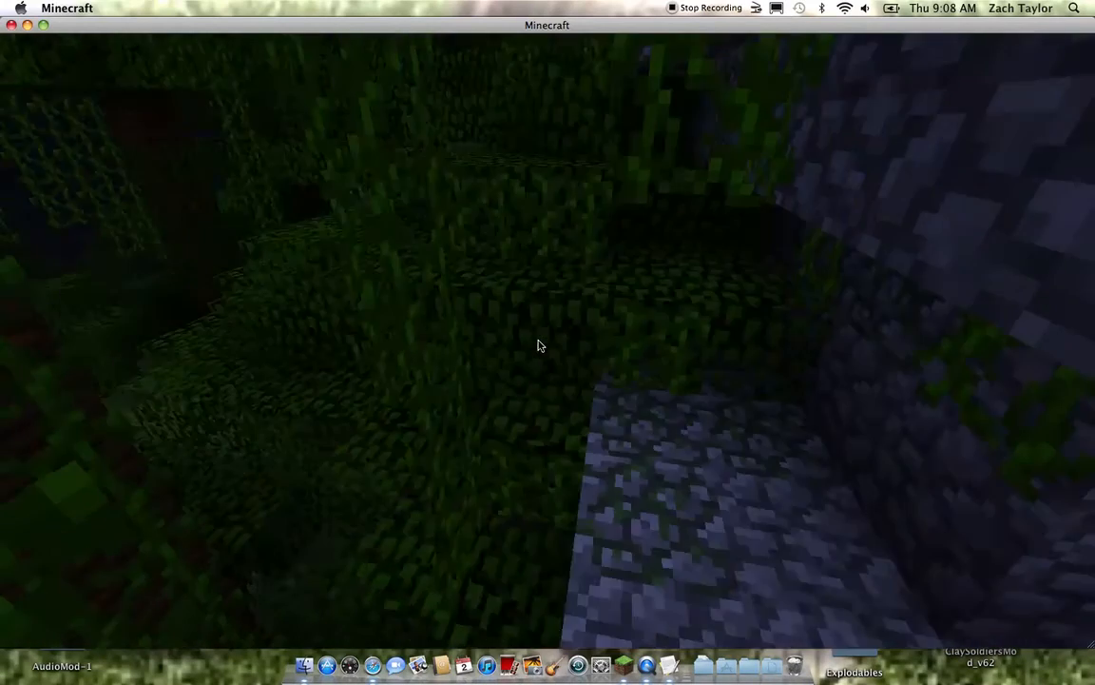
Bring up the game menu after descending from the temple roof.
key(Escape)
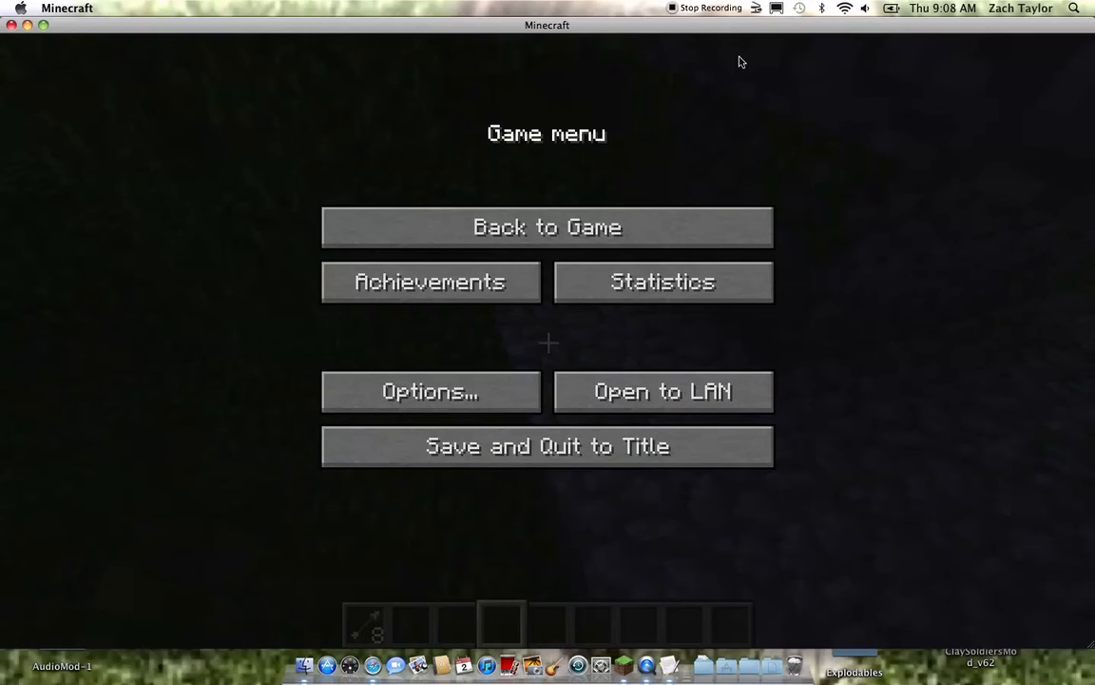